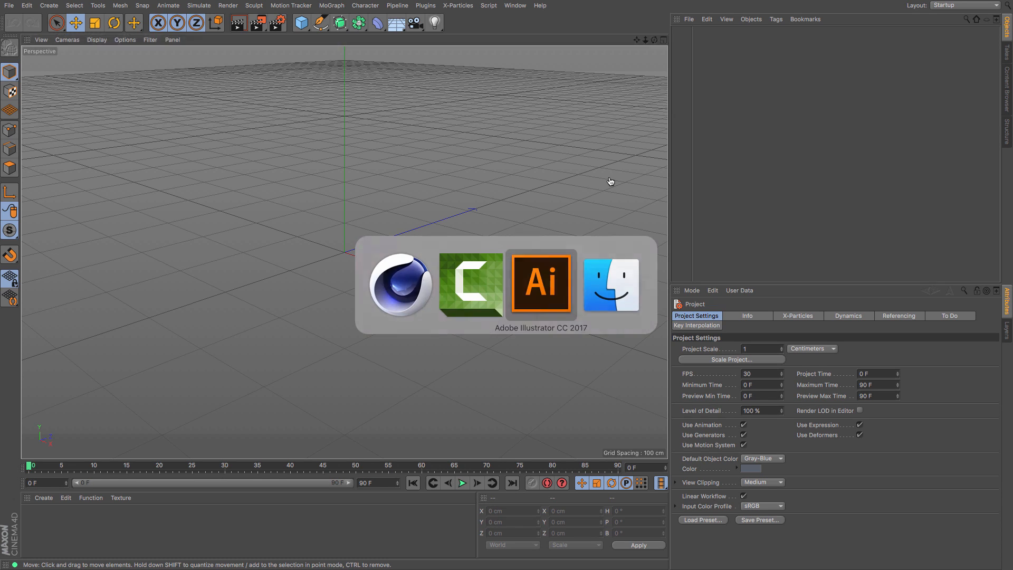
- Enter the MAXON logo group in isolation mode and pick the Direct Selection tool for its paths
click(540, 282)
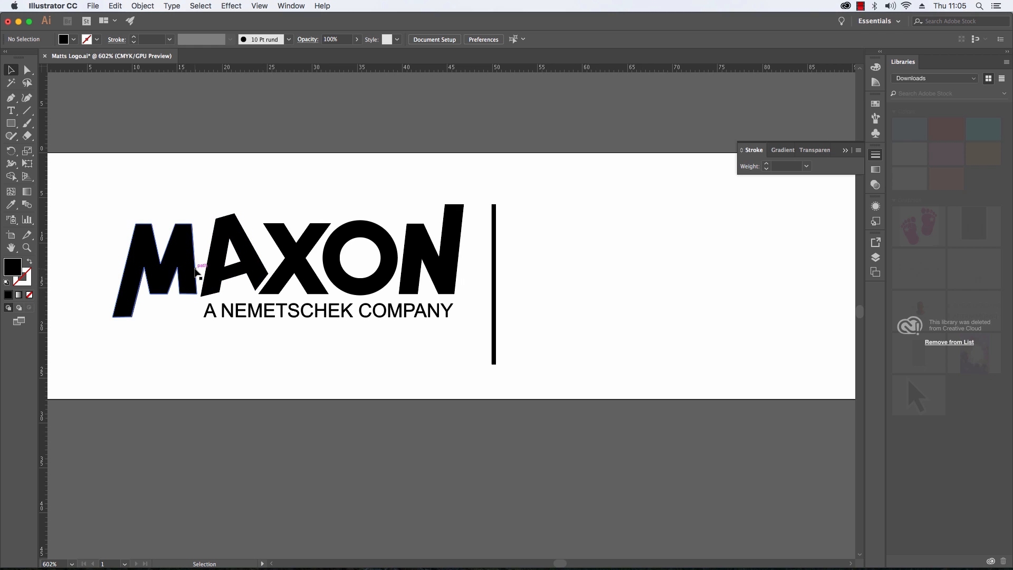
double_click(194, 271)
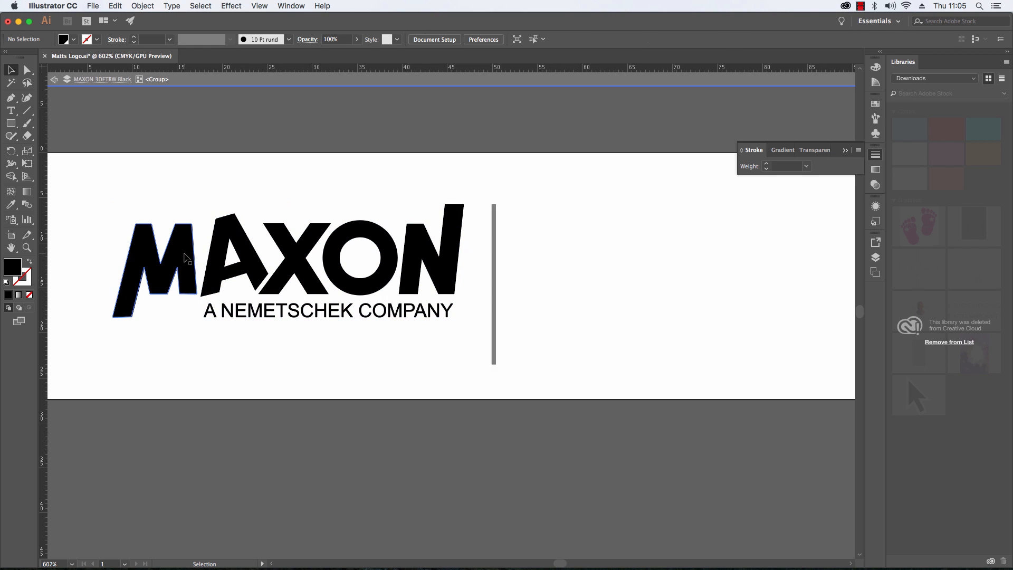
click(26, 70)
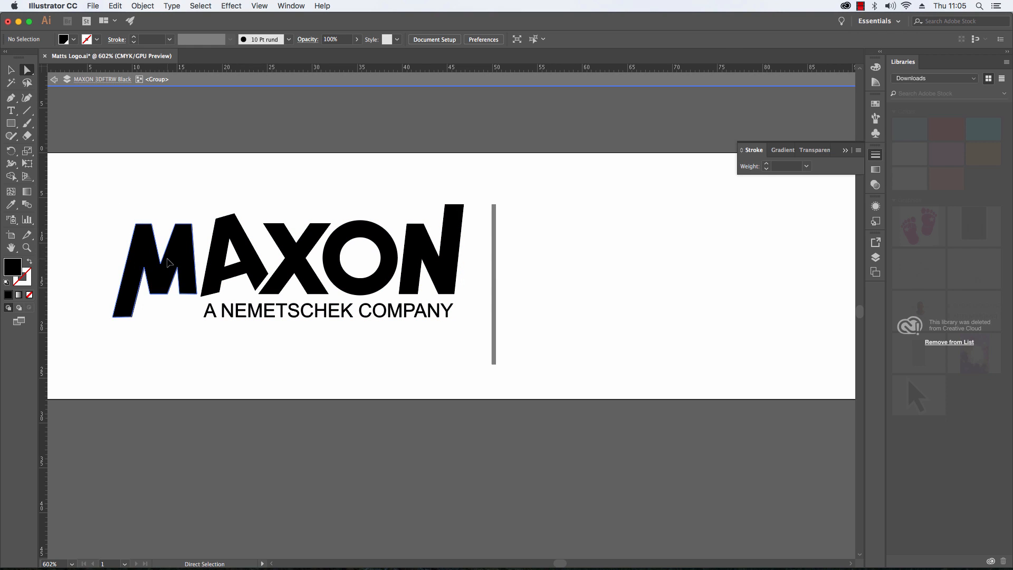
click(158, 271)
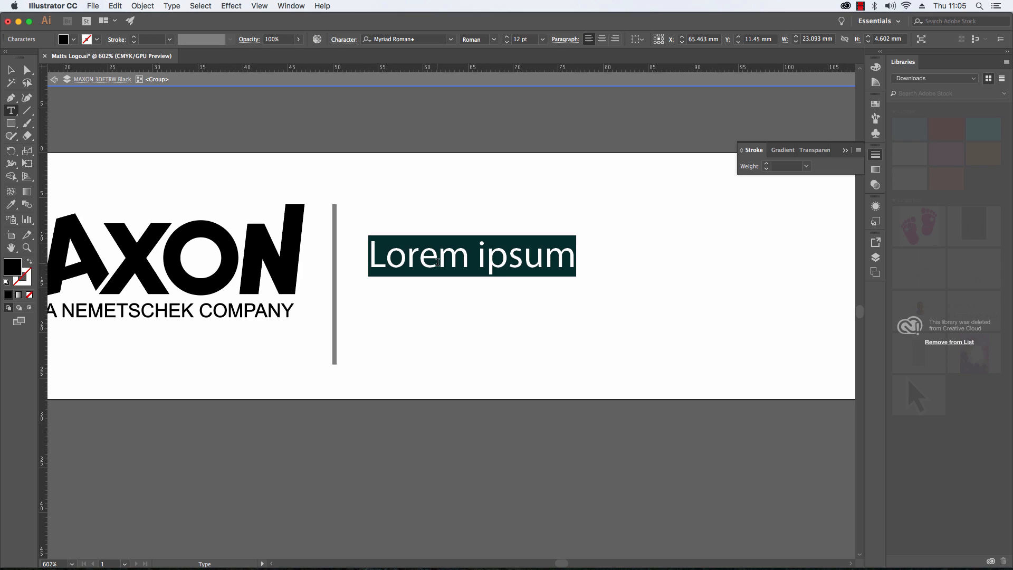
- Replace the placeholder with 'Matt's awesome' and 'tutorials' on two lines beside the divider
text(Matt's)
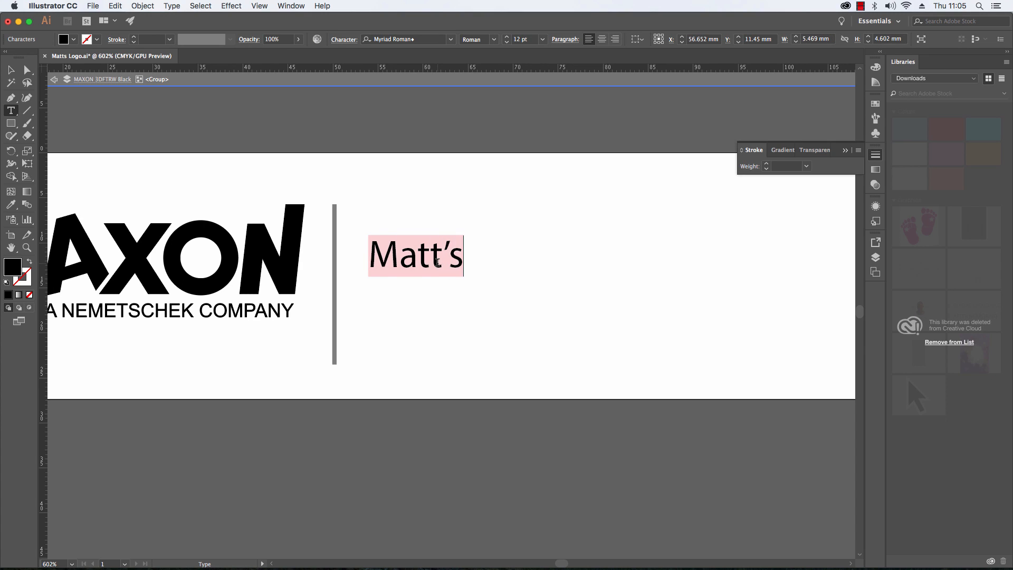
text(awesome)
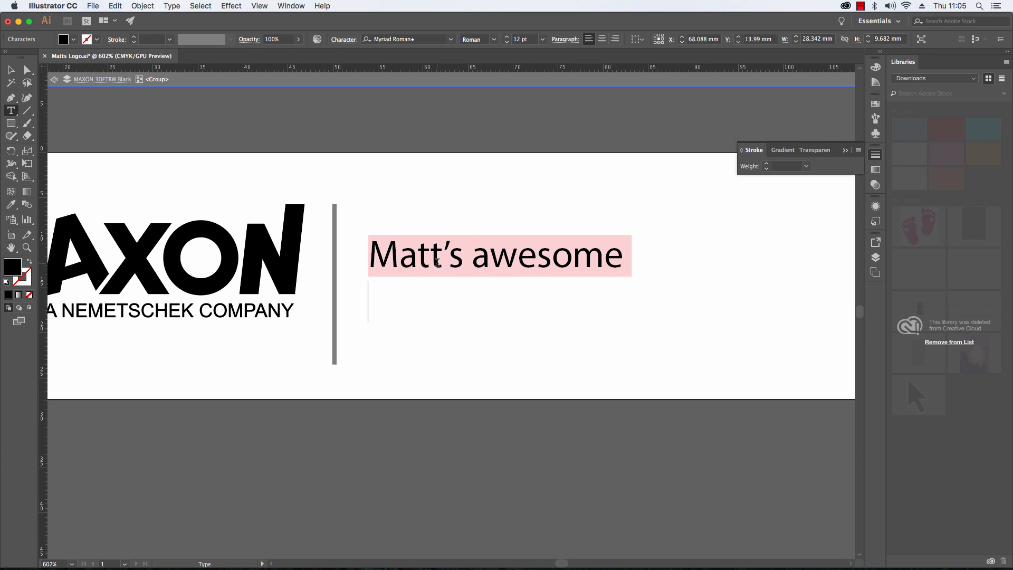
text(tutorials)
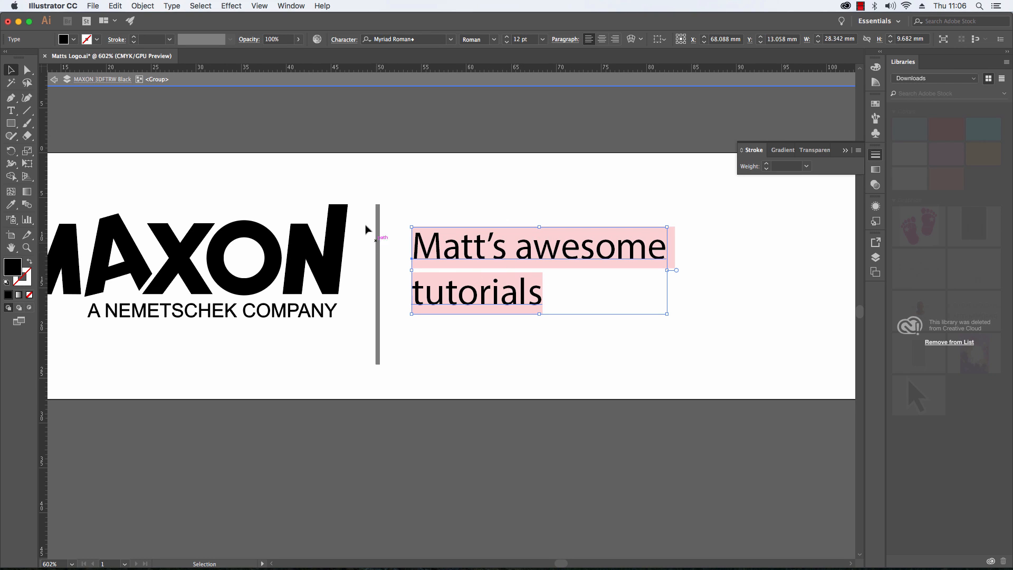
click(320, 280)
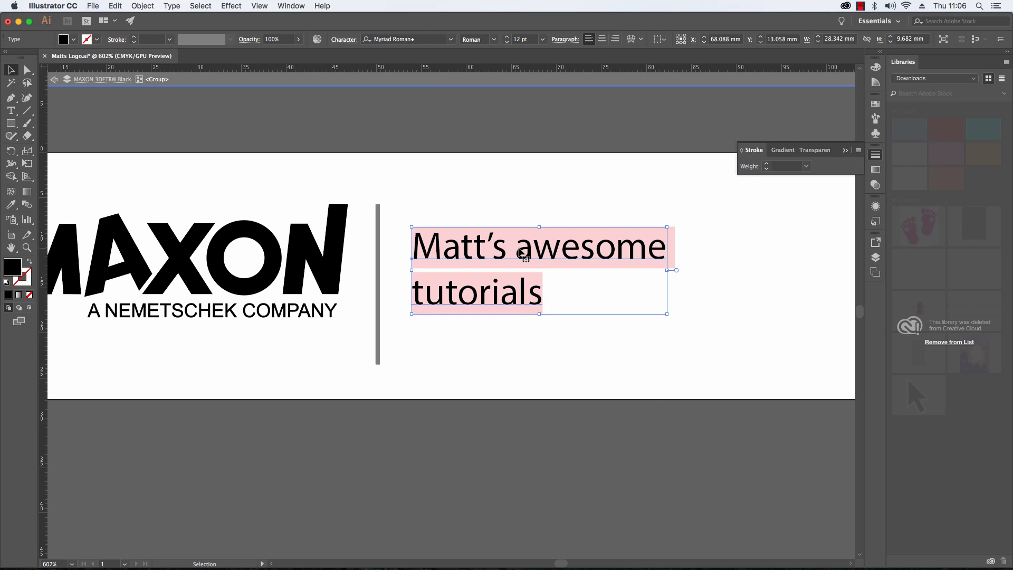
right_click(523, 255)
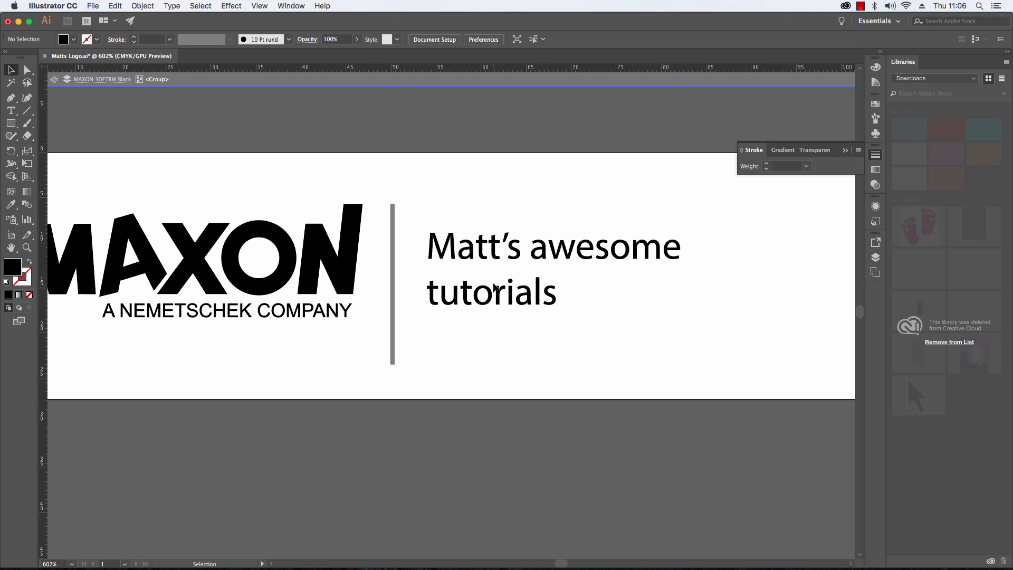
mouse_move(465, 259)
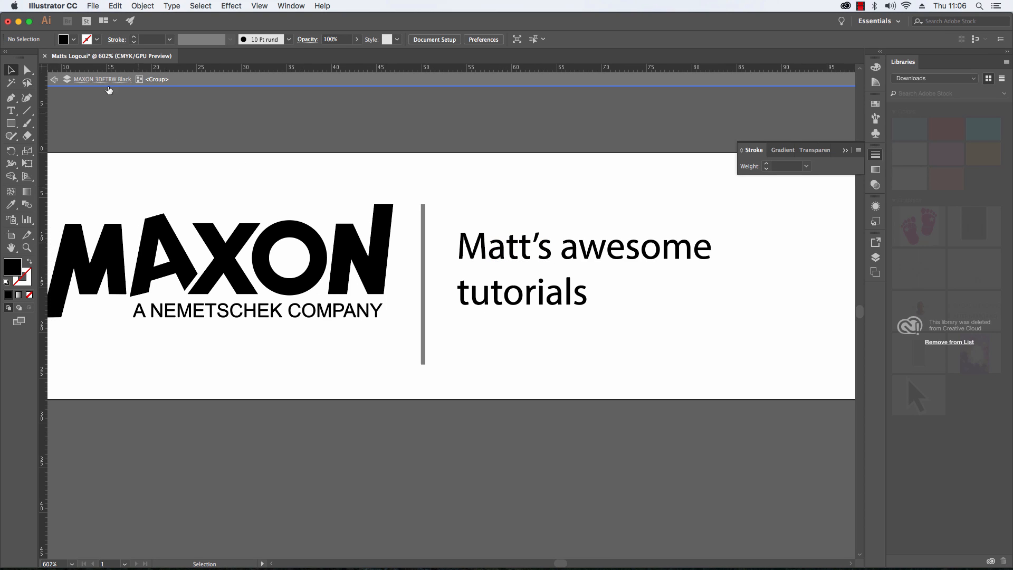
- Start a Save As of Matts Logo.ai with the Desktop as destination
click(93, 7)
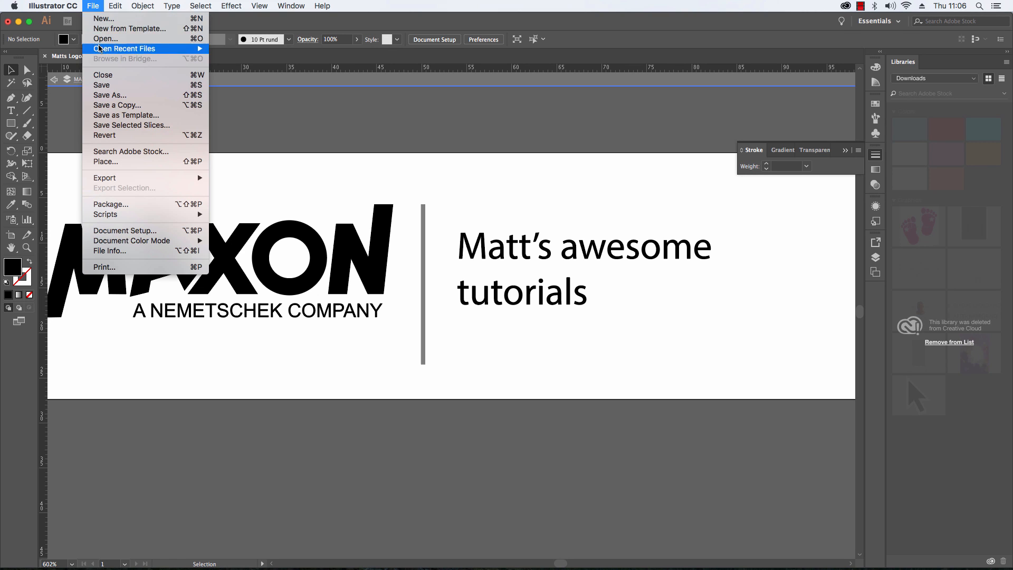
click(109, 95)
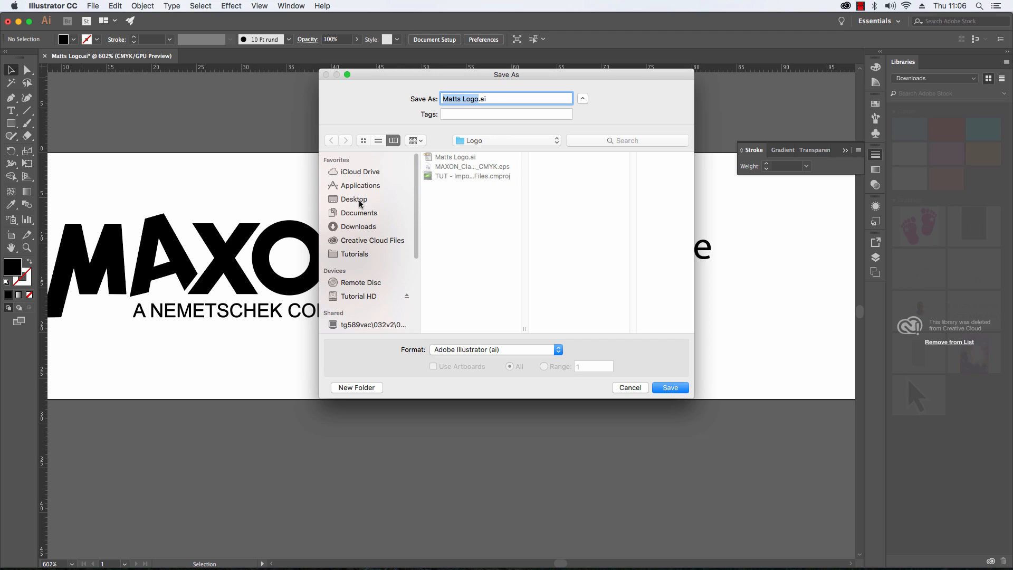
click(354, 200)
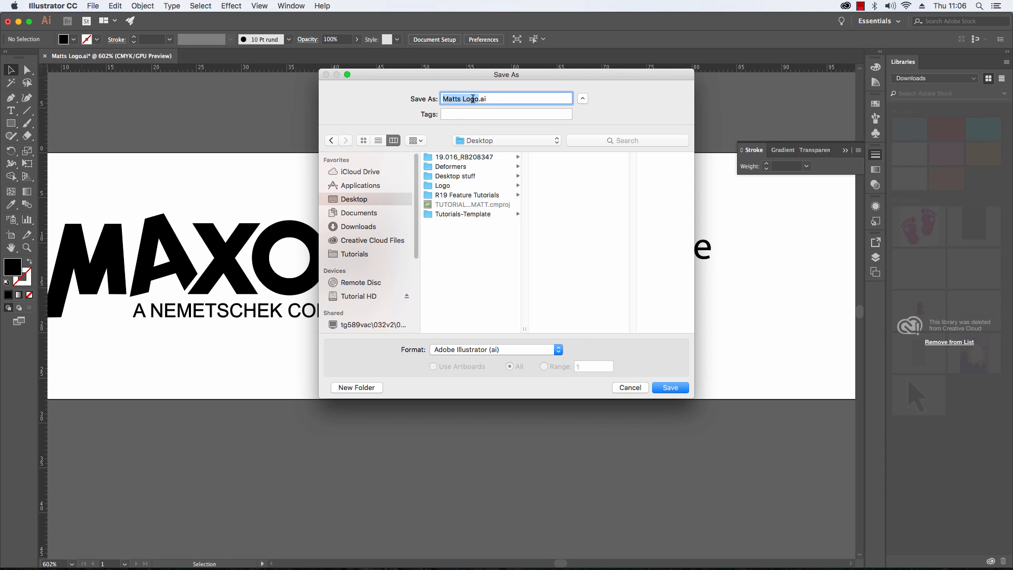
mouse_move(652, 378)
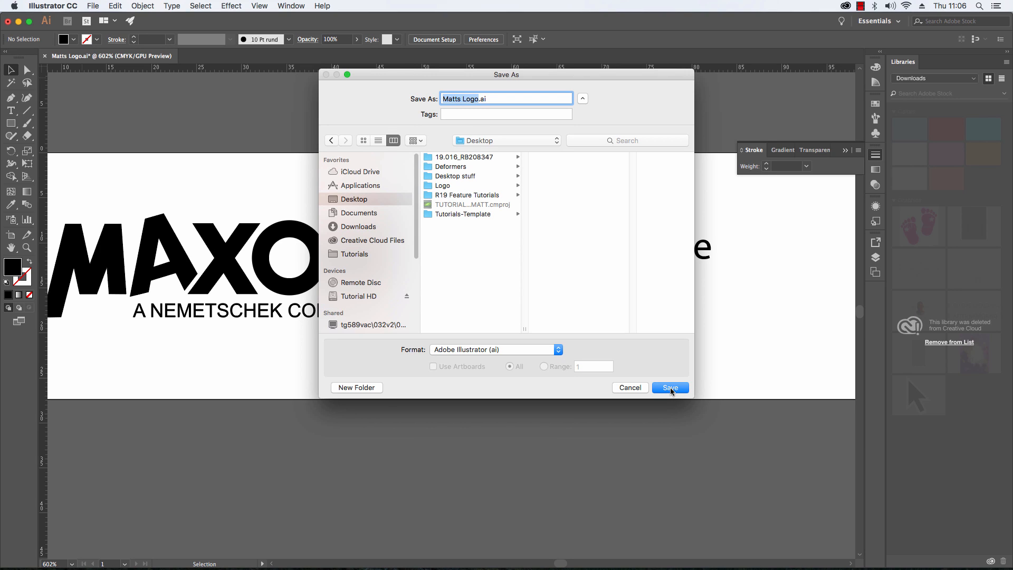
mouse_move(752, 304)
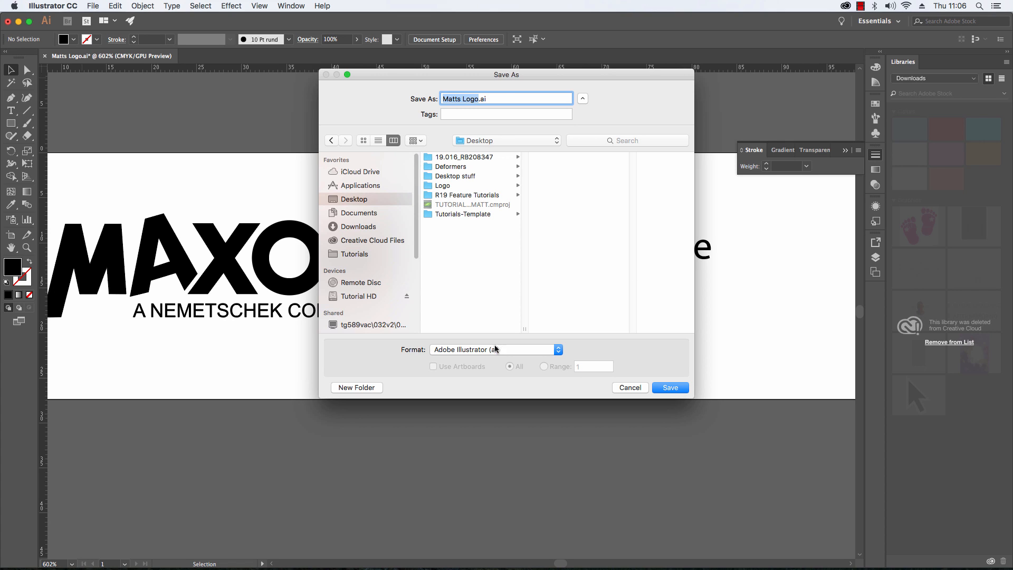
- Save Matts Logo.ai as legacy Illustrator 8 format, accepting the older-format warning
click(670, 387)
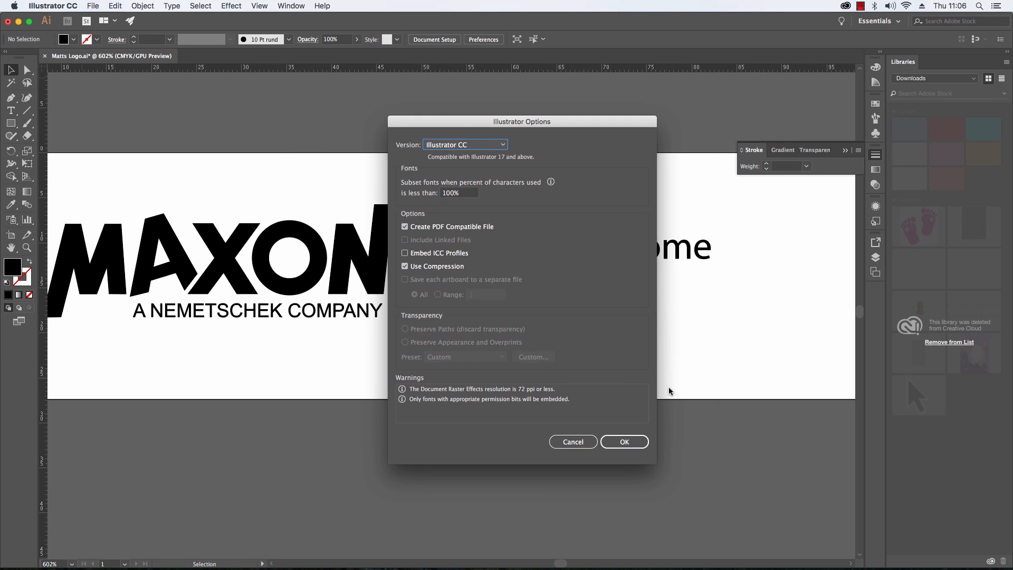
drag(520, 122, 461, 87)
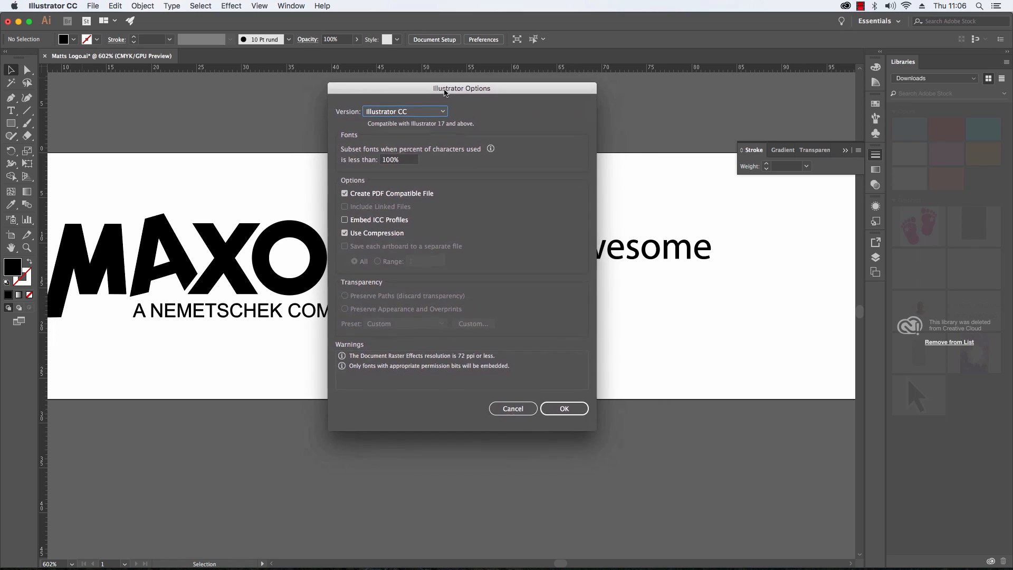
click(404, 111)
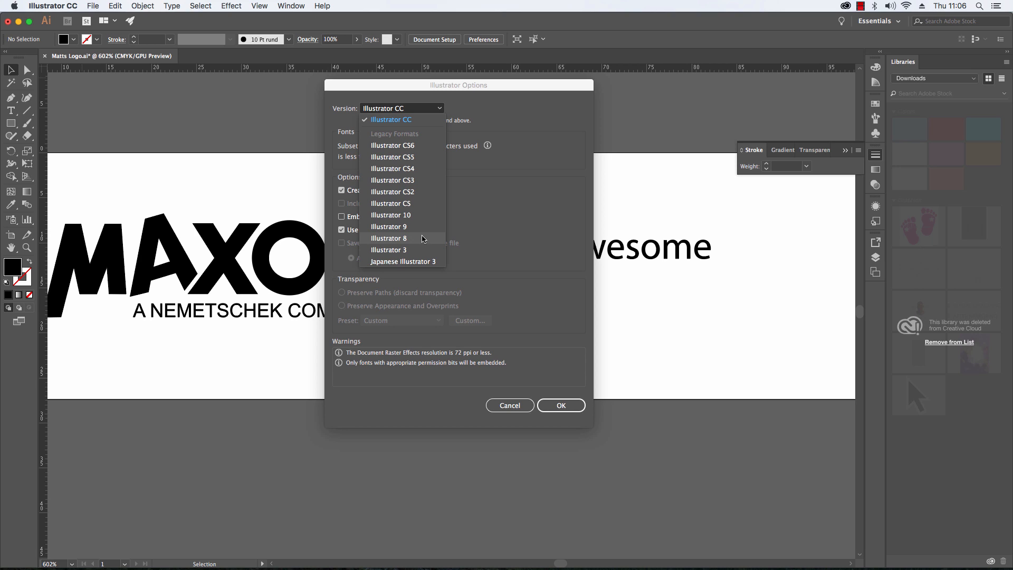
click(389, 237)
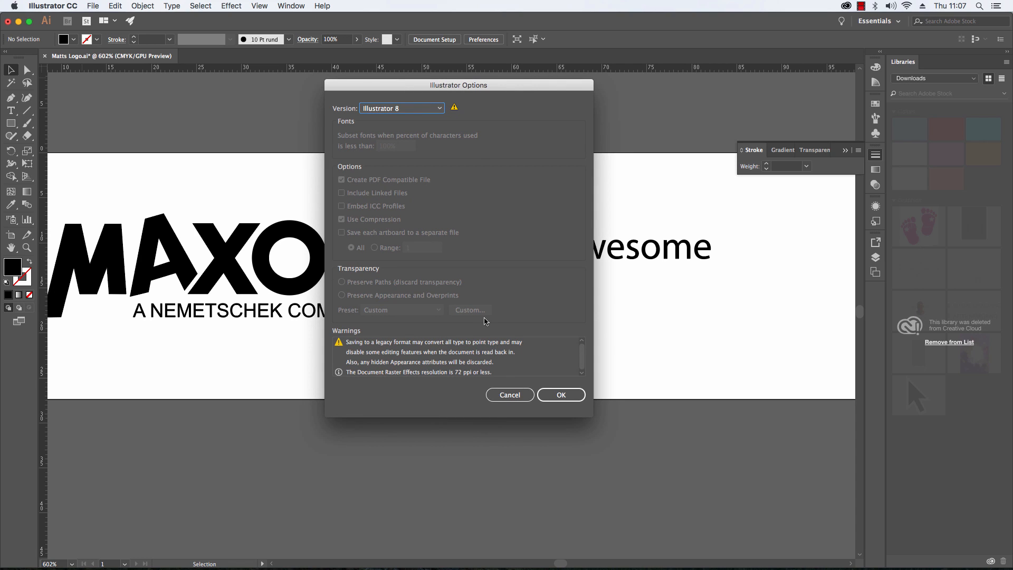
click(560, 395)
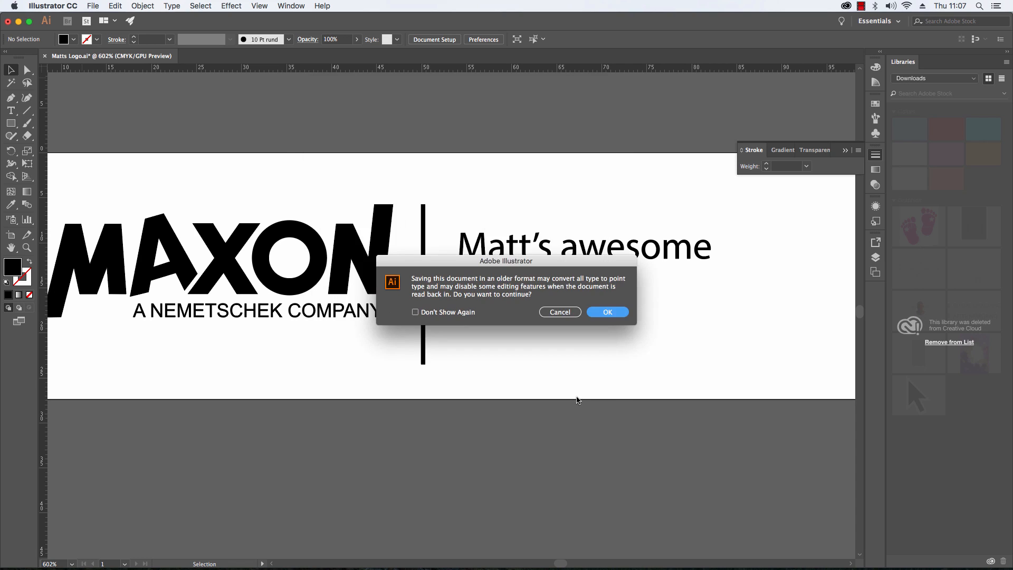
mouse_move(537, 292)
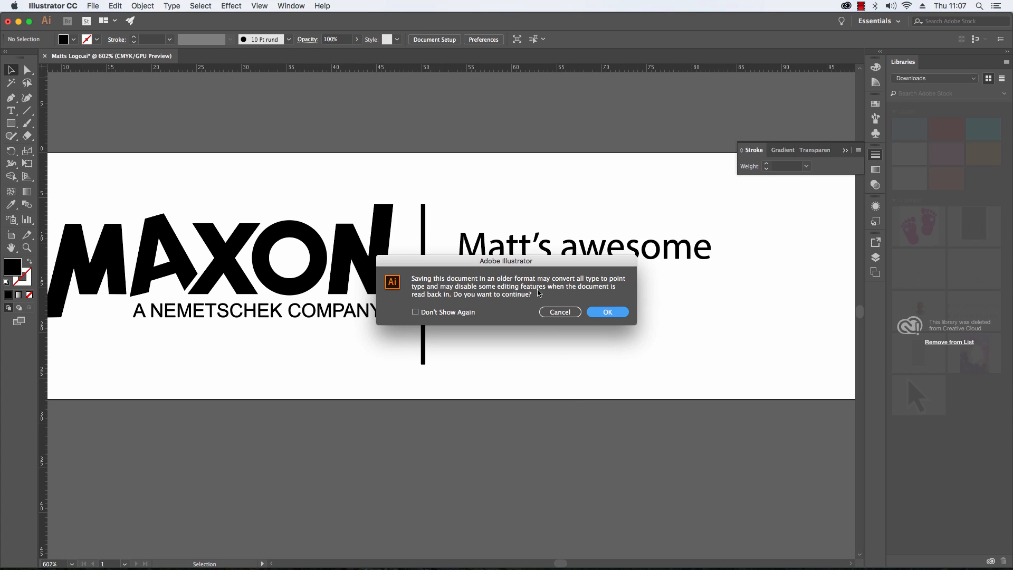
mouse_move(608, 321)
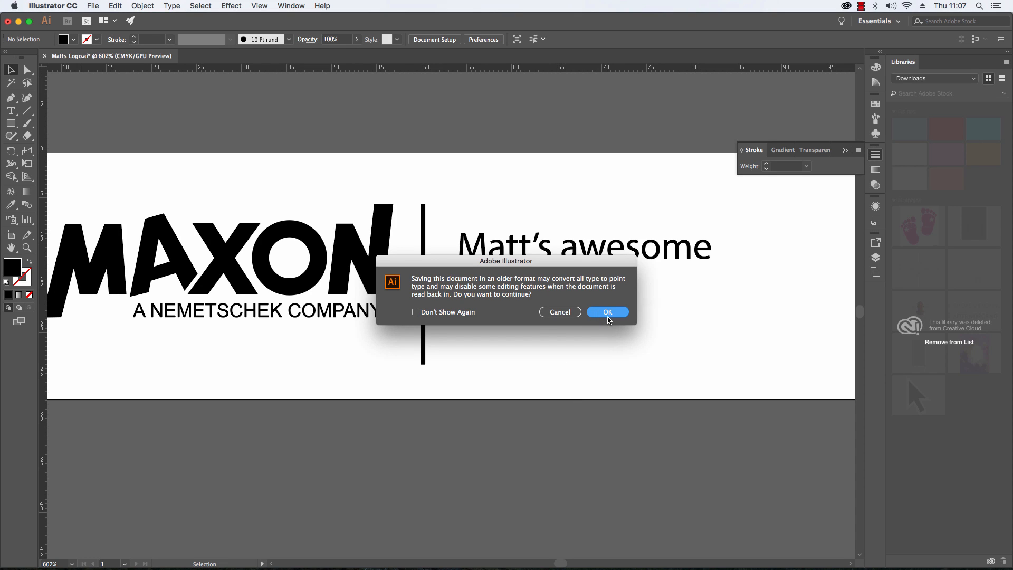
click(606, 312)
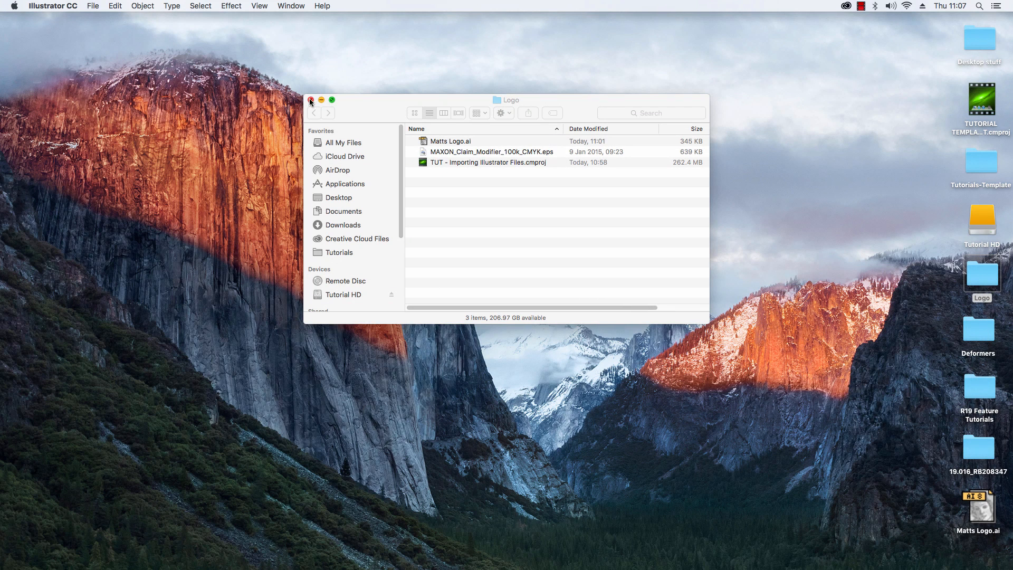
- Close the Logo folder and drop Matts Logo.ai from the Desktop onto Cinema 4D to open it
click(310, 99)
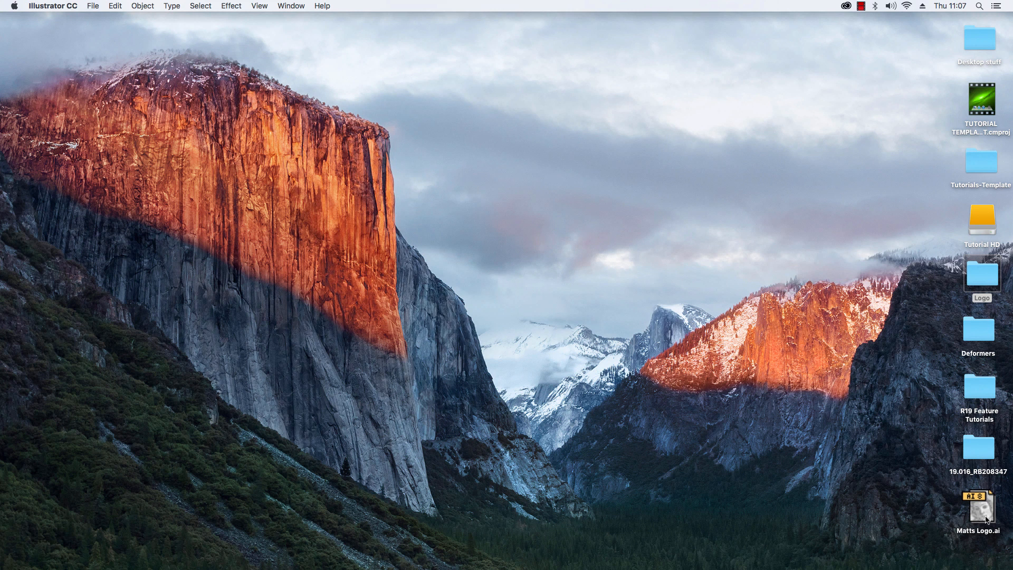
drag(980, 504, 502, 387)
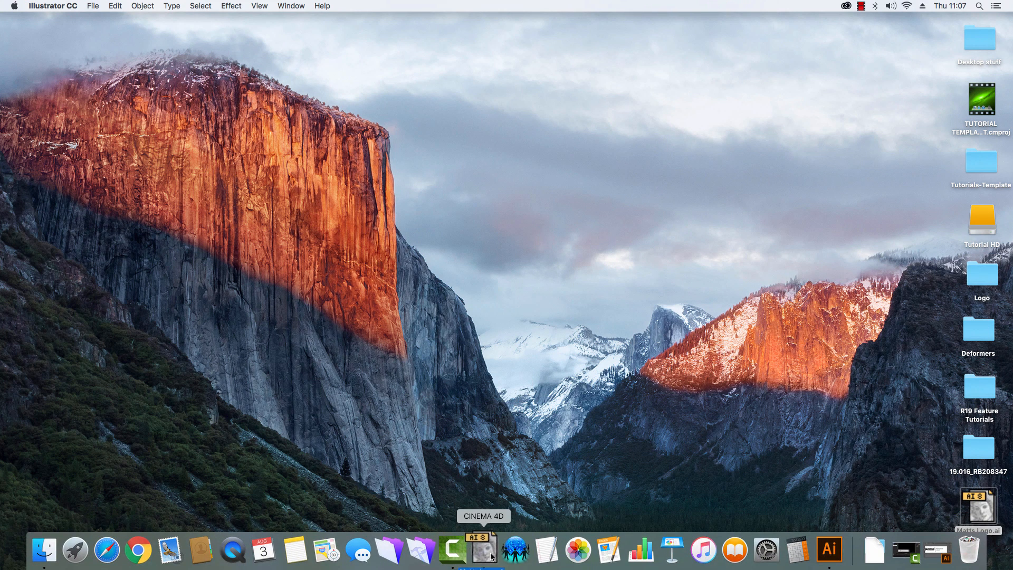
click(483, 550)
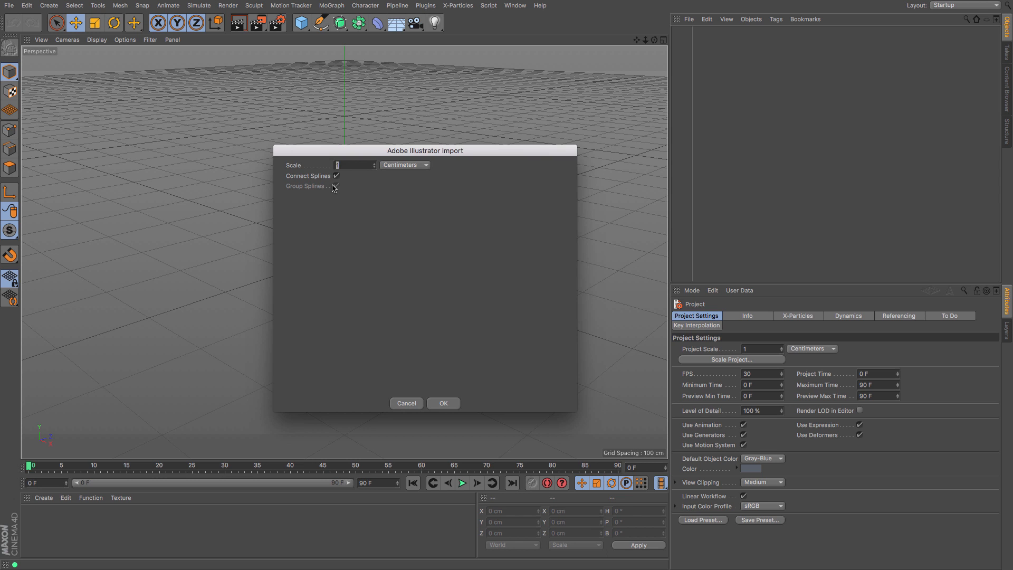
- Accept the default scale in the Illustrator Import dialog to bring in the logo splines
click(443, 402)
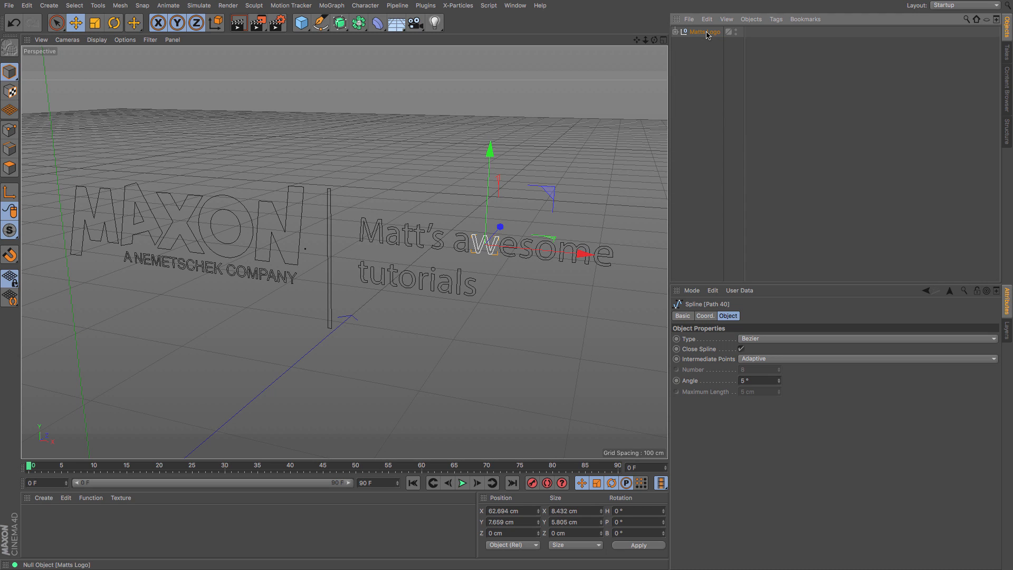
mouse_move(703, 32)
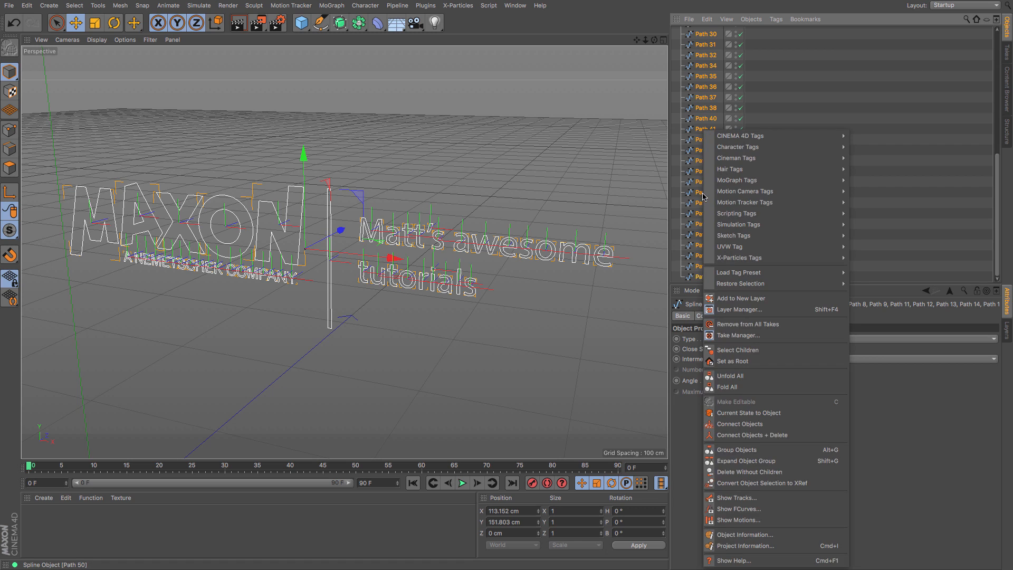
mouse_move(741, 434)
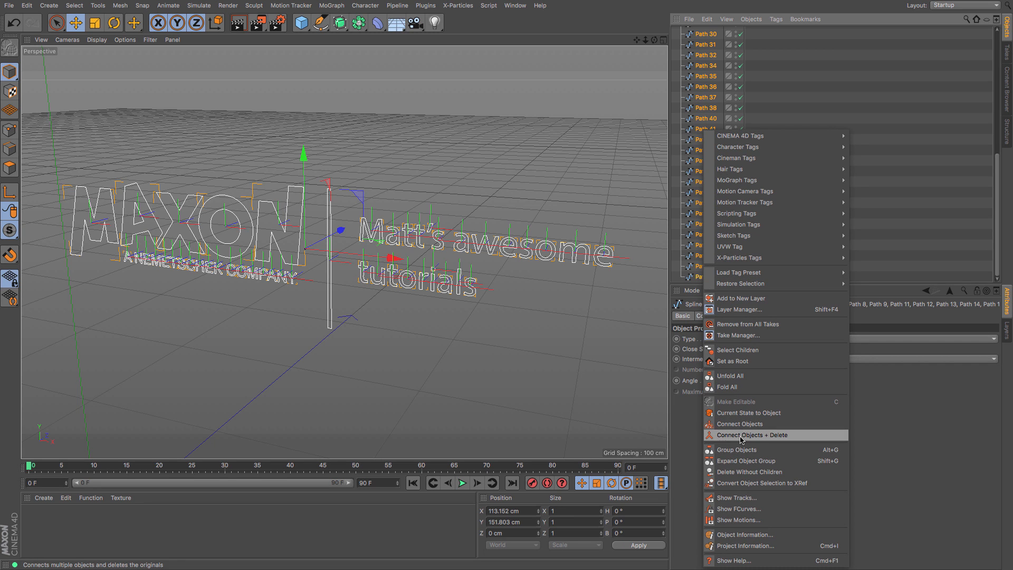
- Connect Objects + Delete the logo paths into one spline and select the merged Path 1.1
click(749, 434)
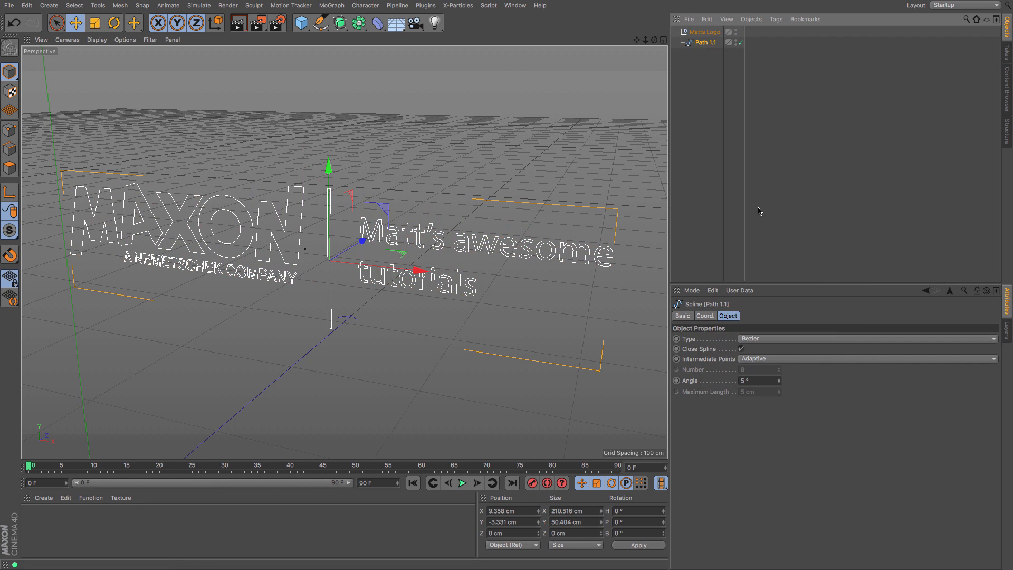
mouse_move(710, 60)
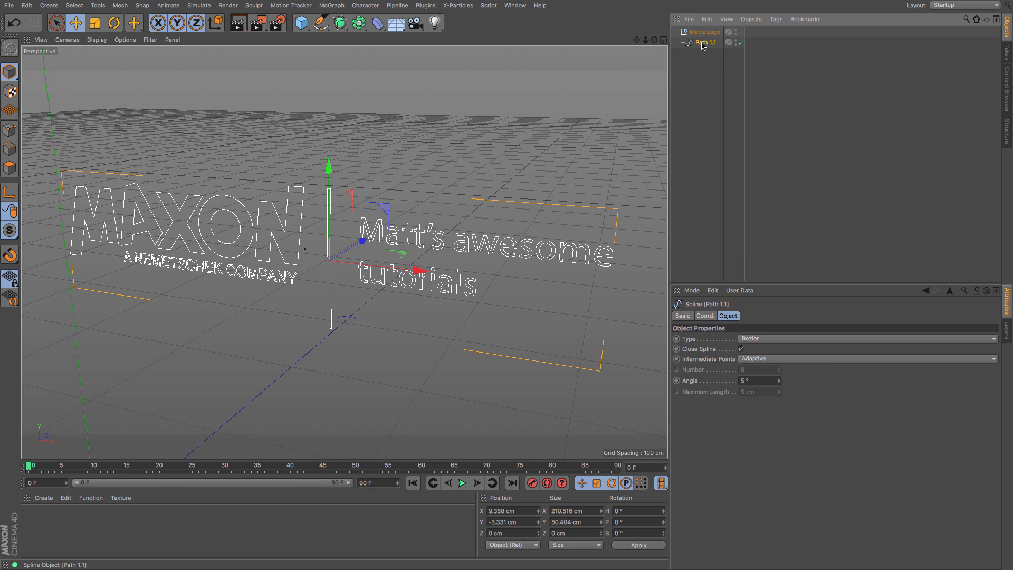
click(339, 23)
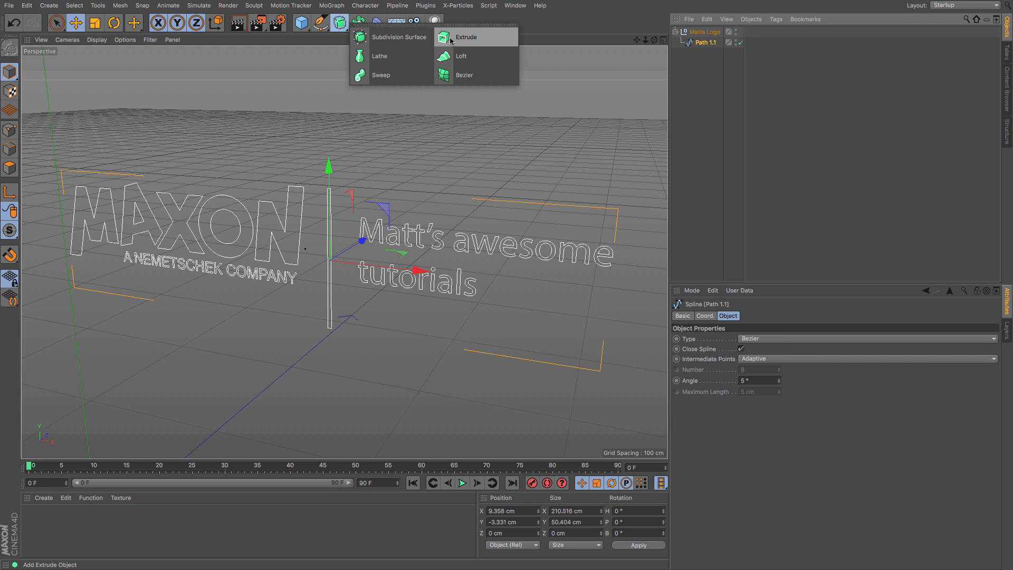
- Add an Extrude generator as parent of Path 1.1, giving the logo 20 cm depth
click(465, 37)
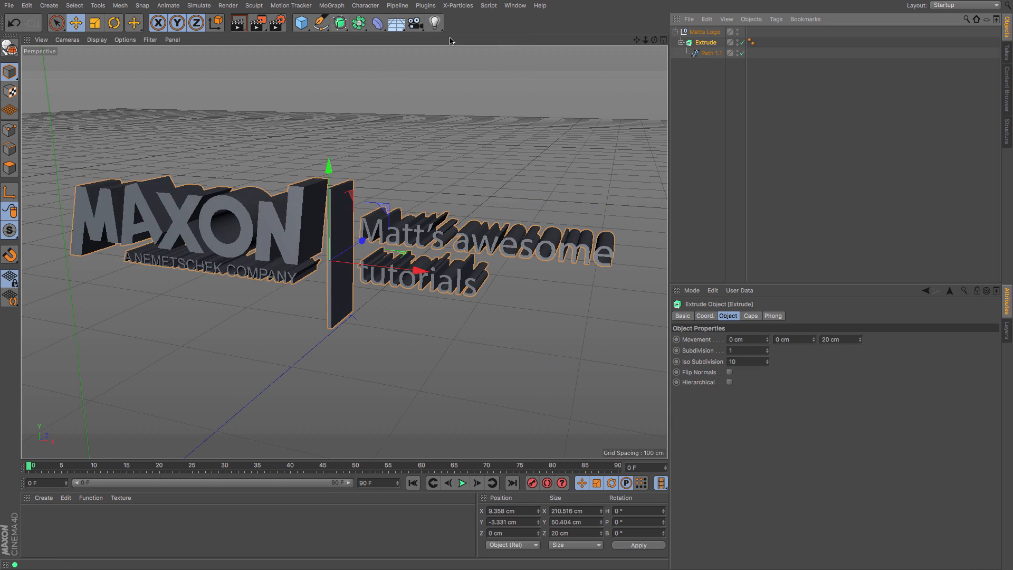
click(706, 42)
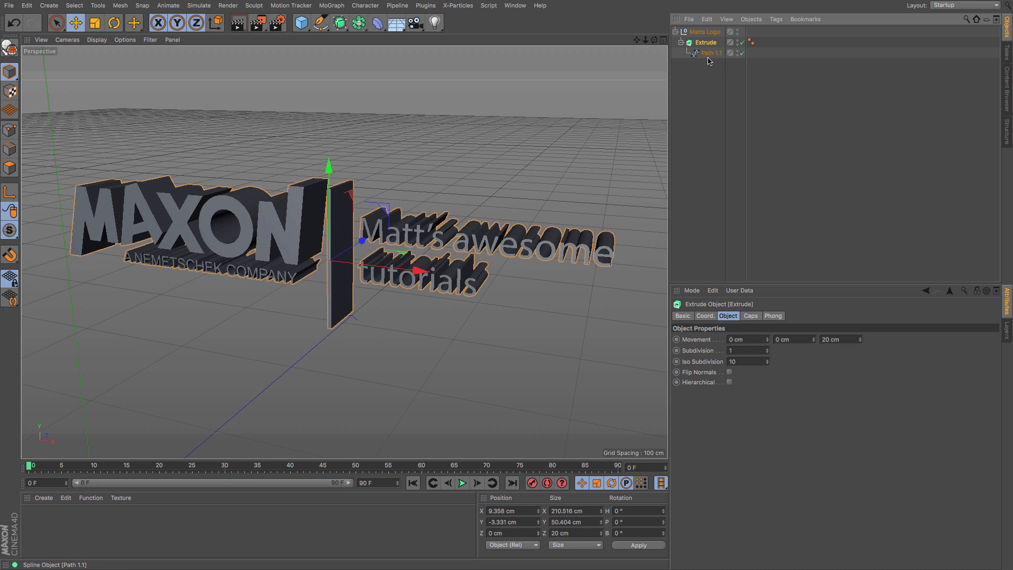
mouse_move(659, 47)
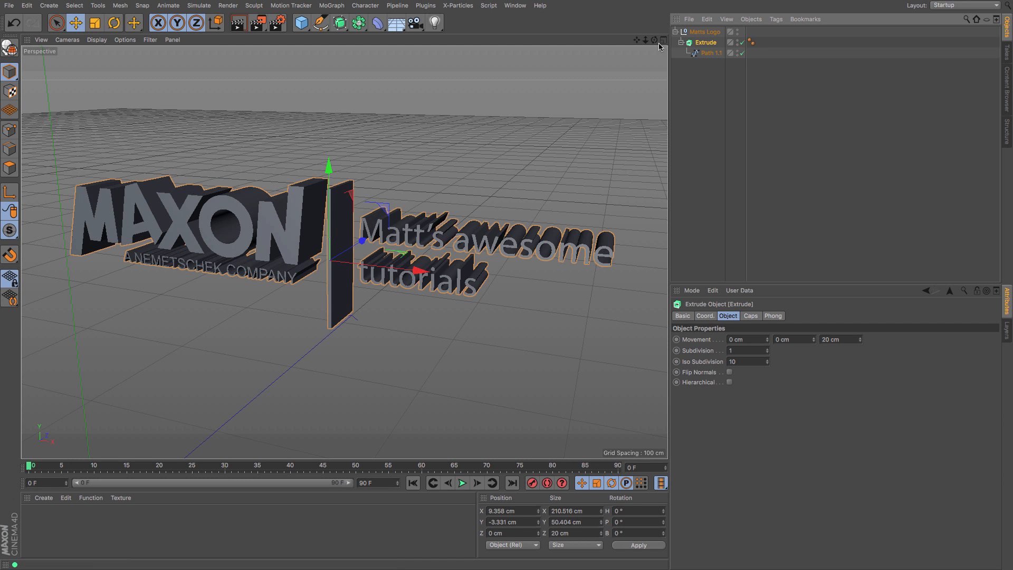